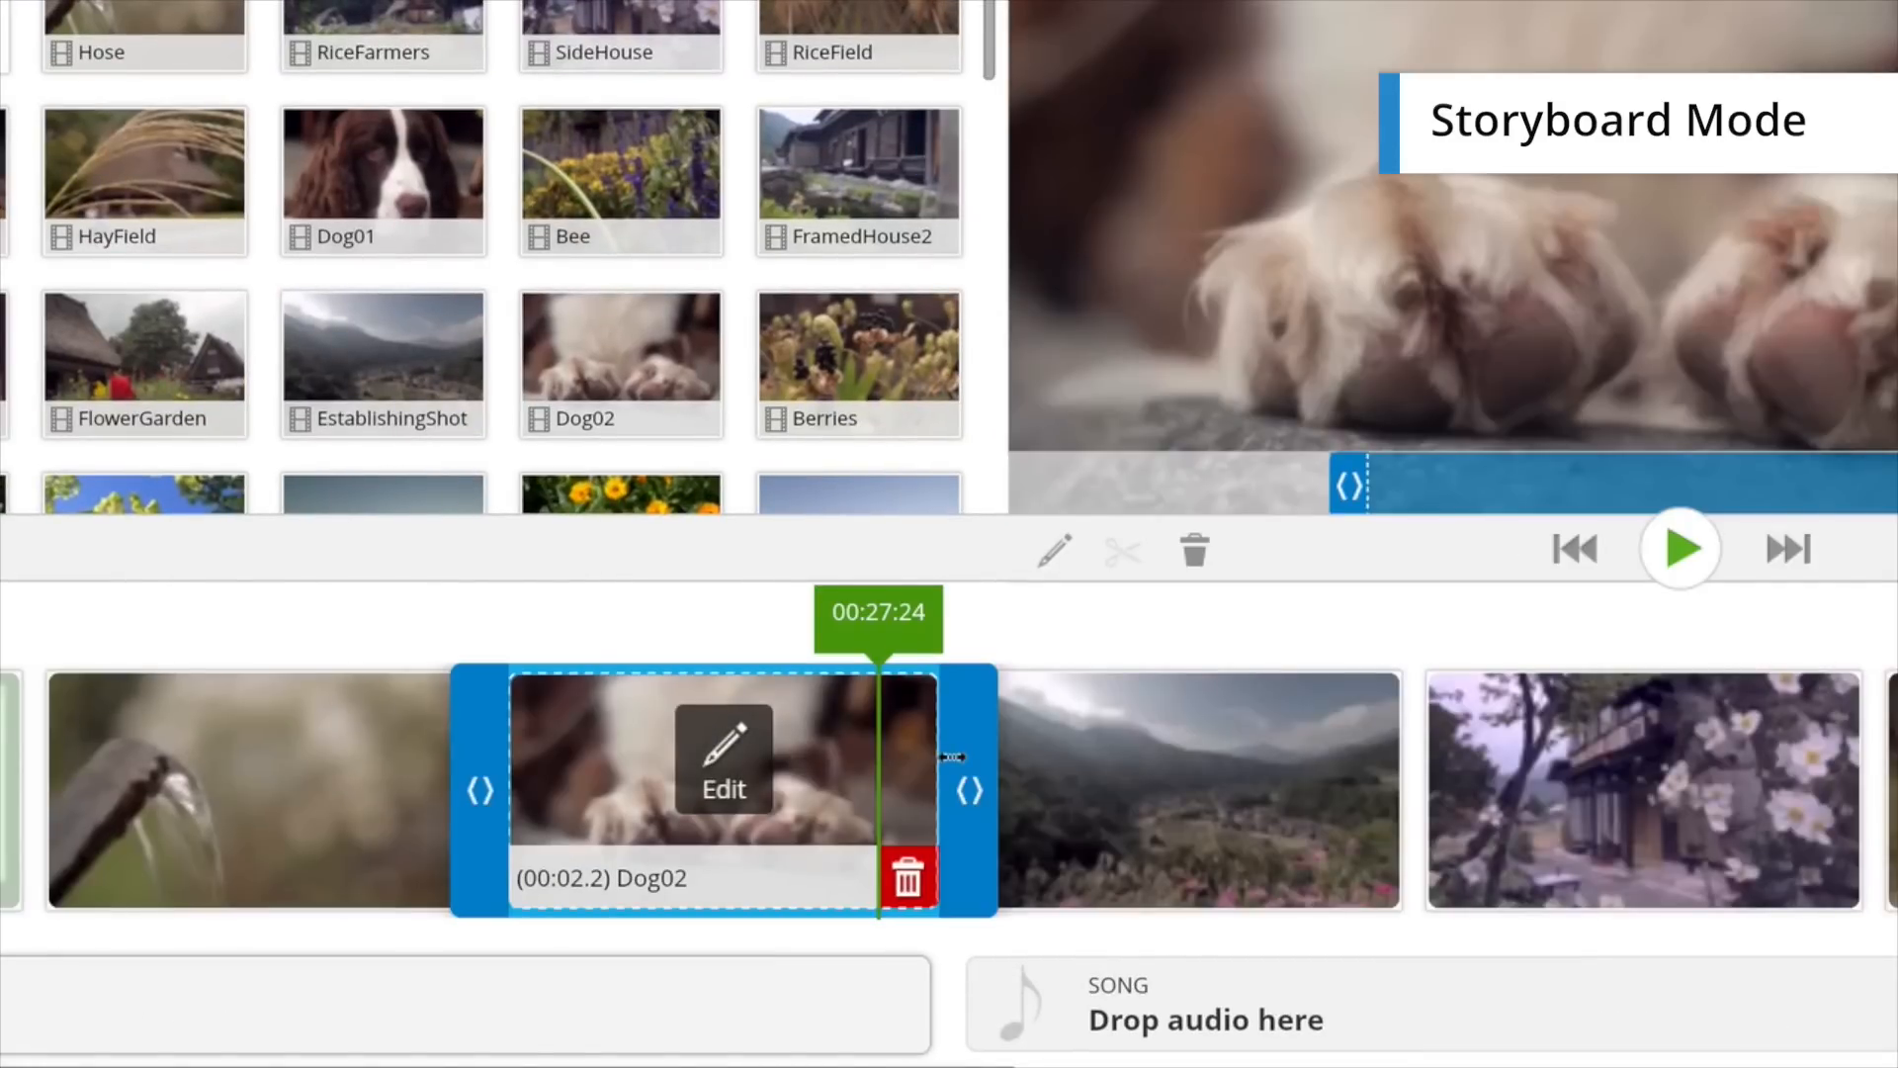
# - Tour the Themes gallery and full Timeline, then reach the Publish options set to 1080p HD
pyautogui.click(380, 19)
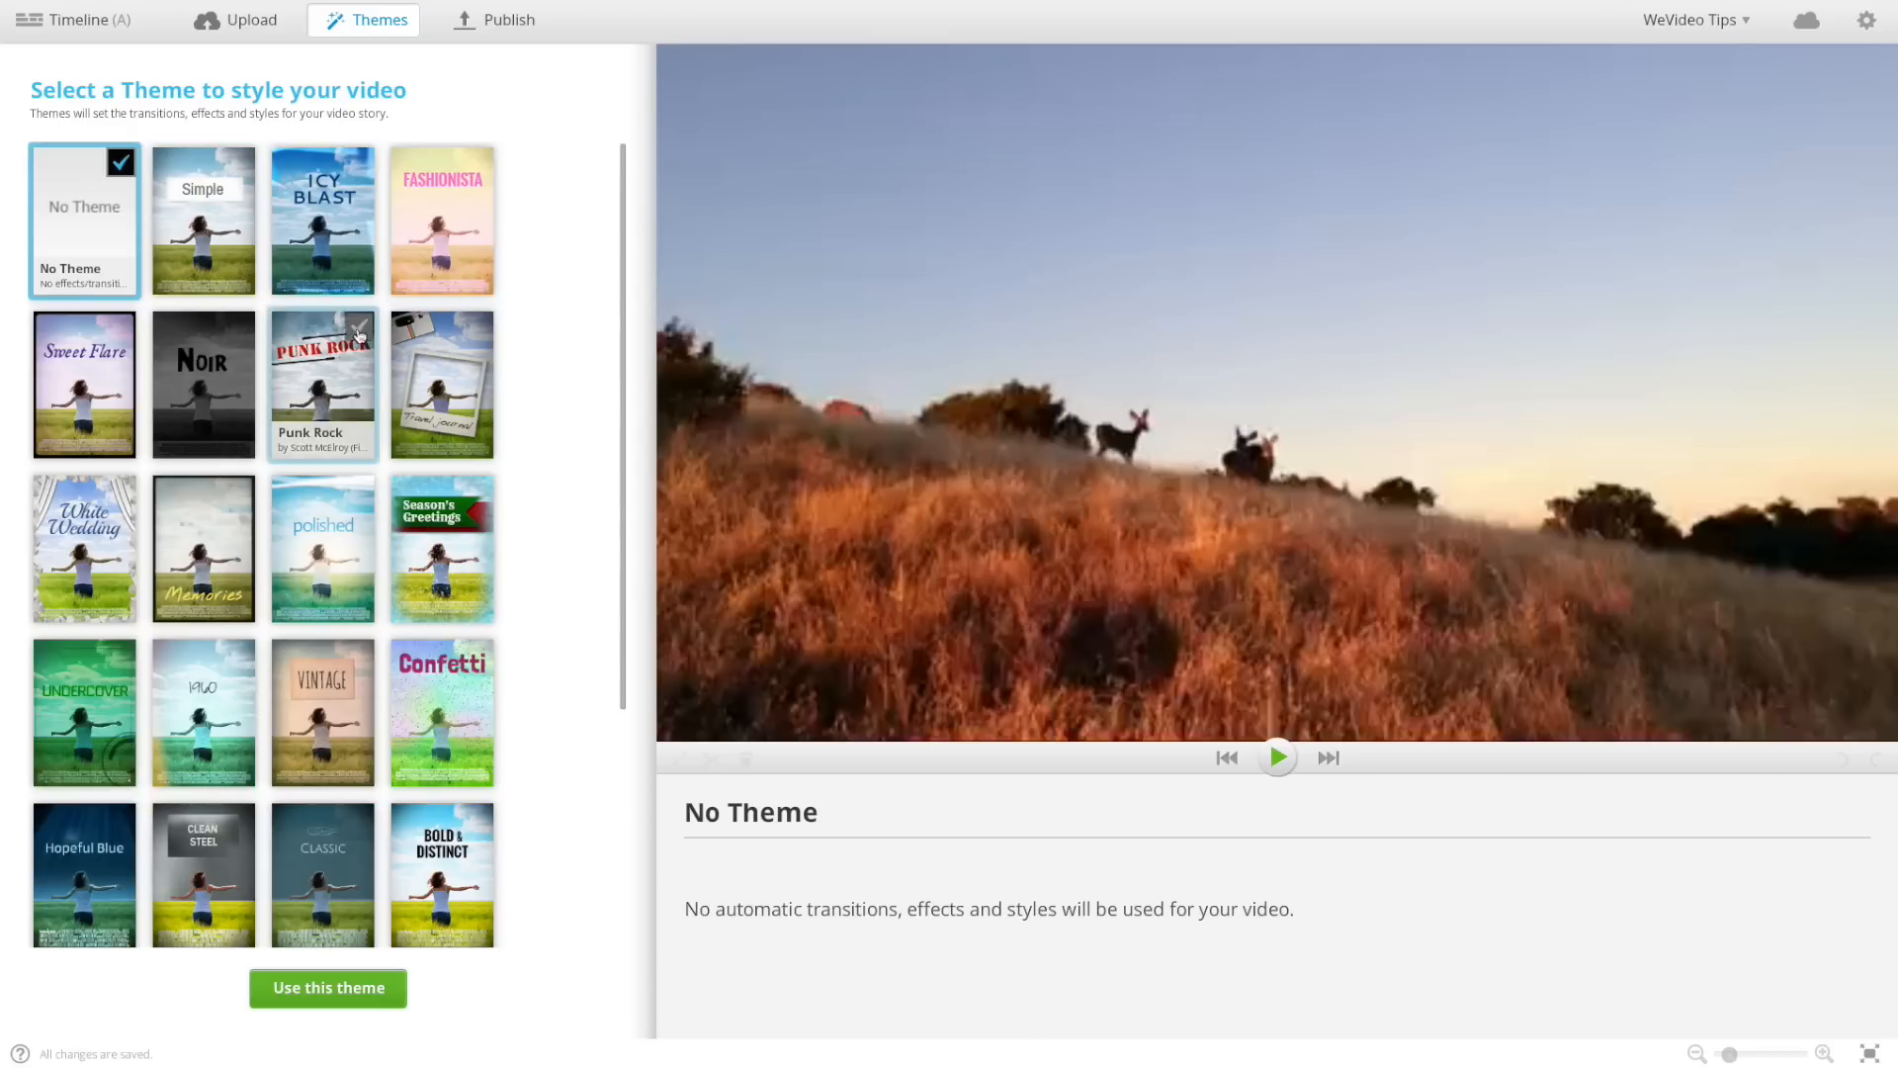
pyautogui.click(73, 19)
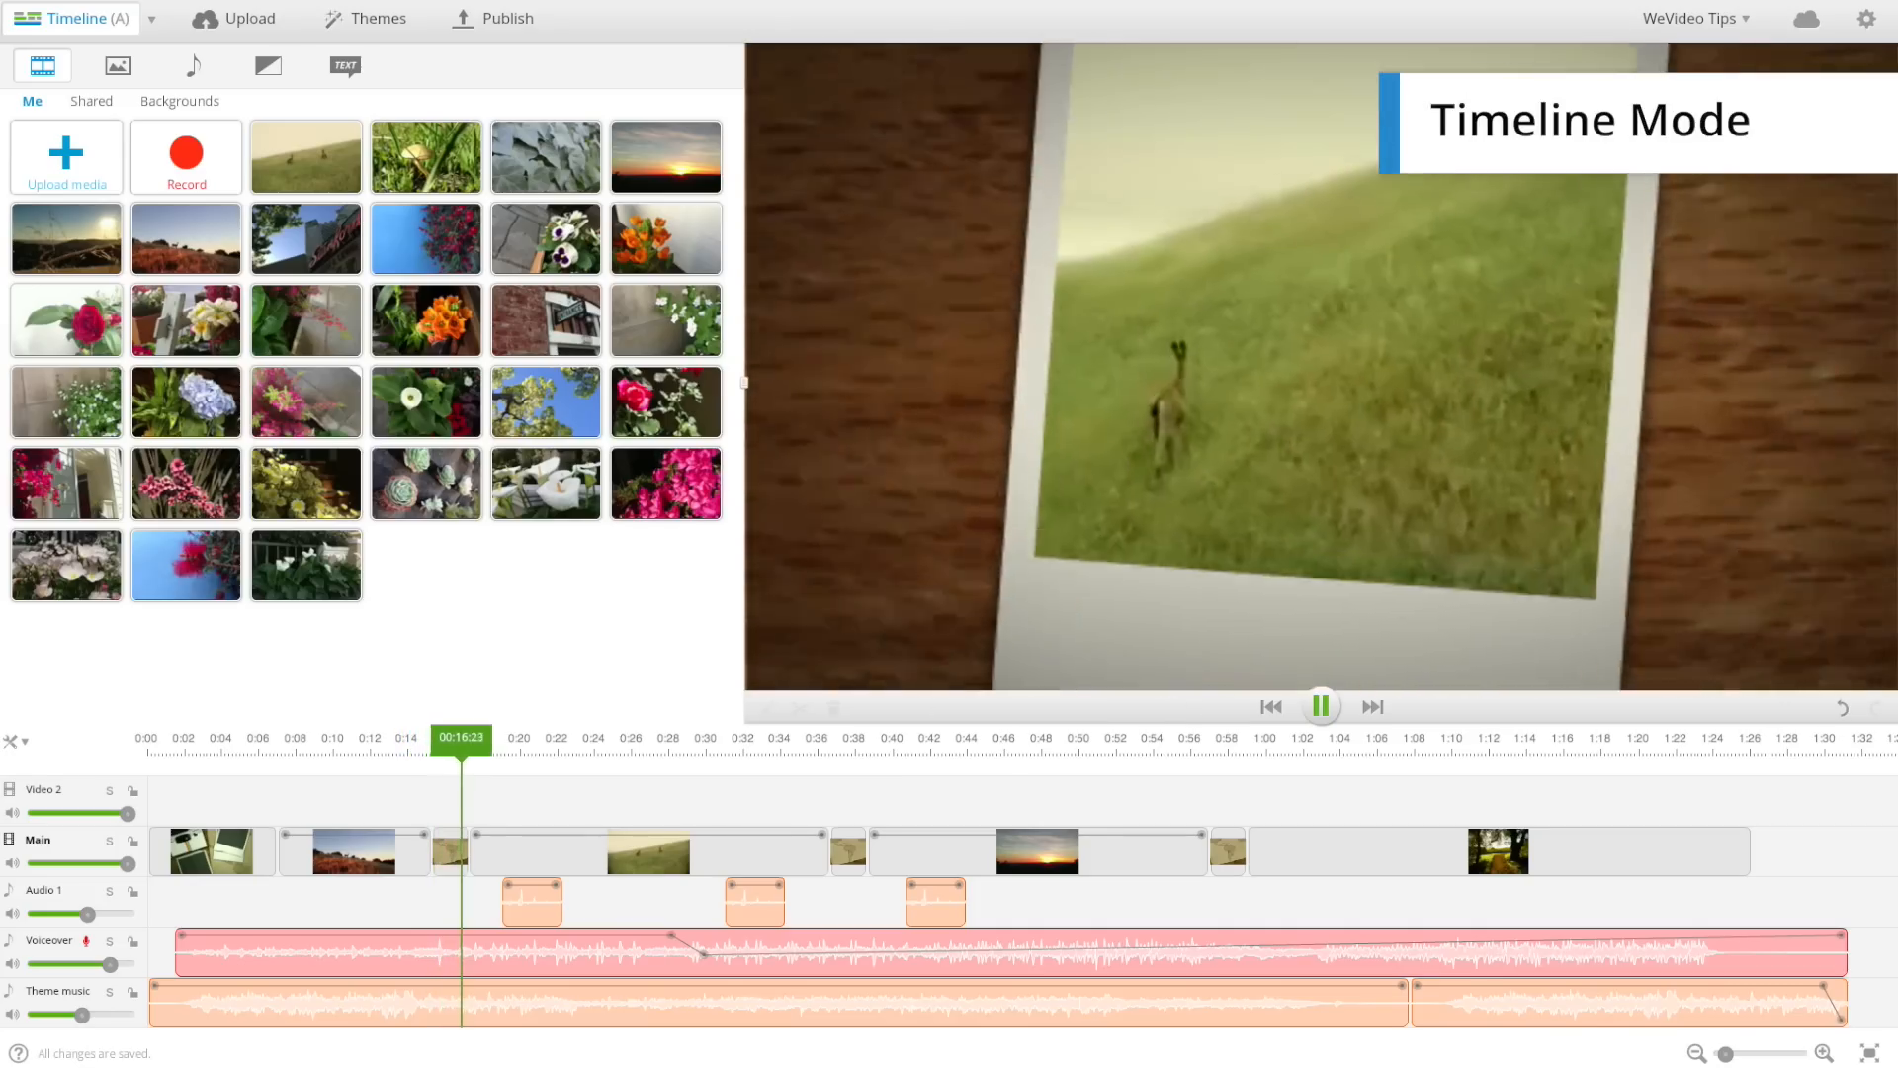
pyautogui.click(508, 18)
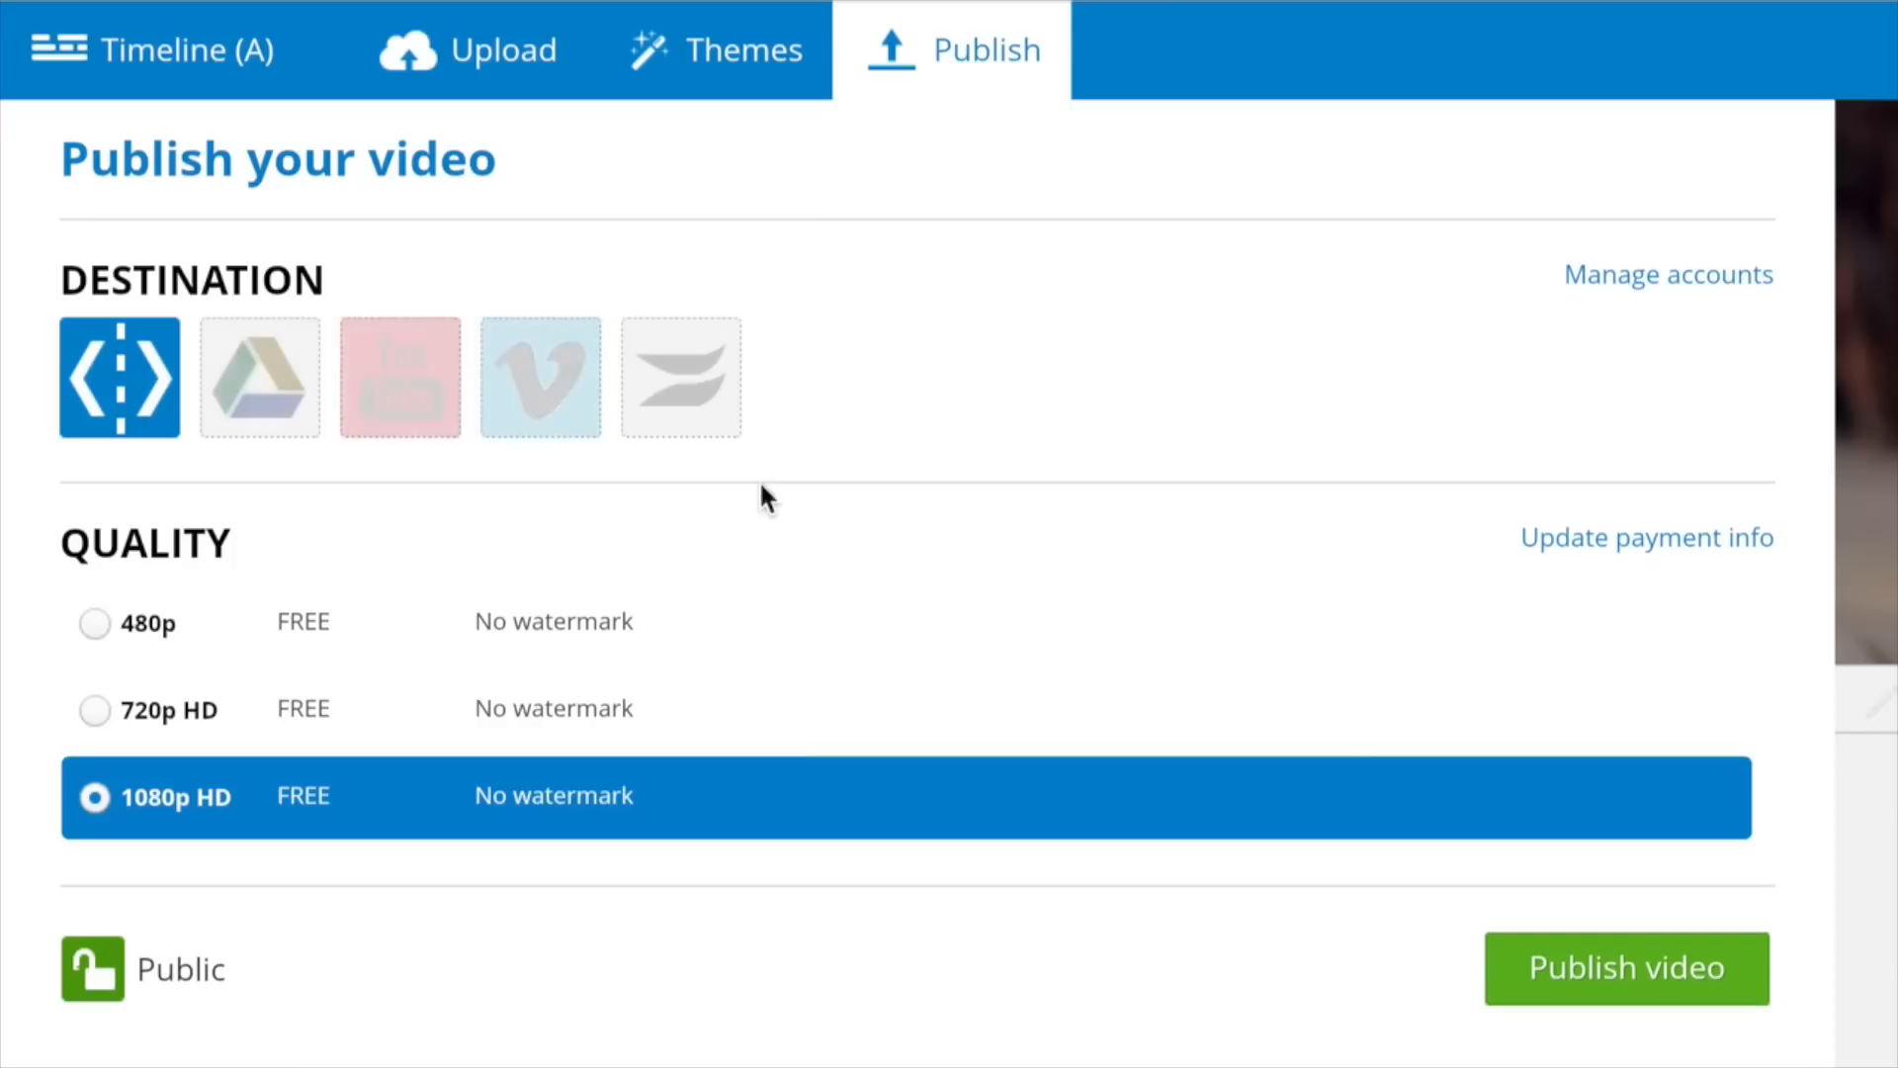